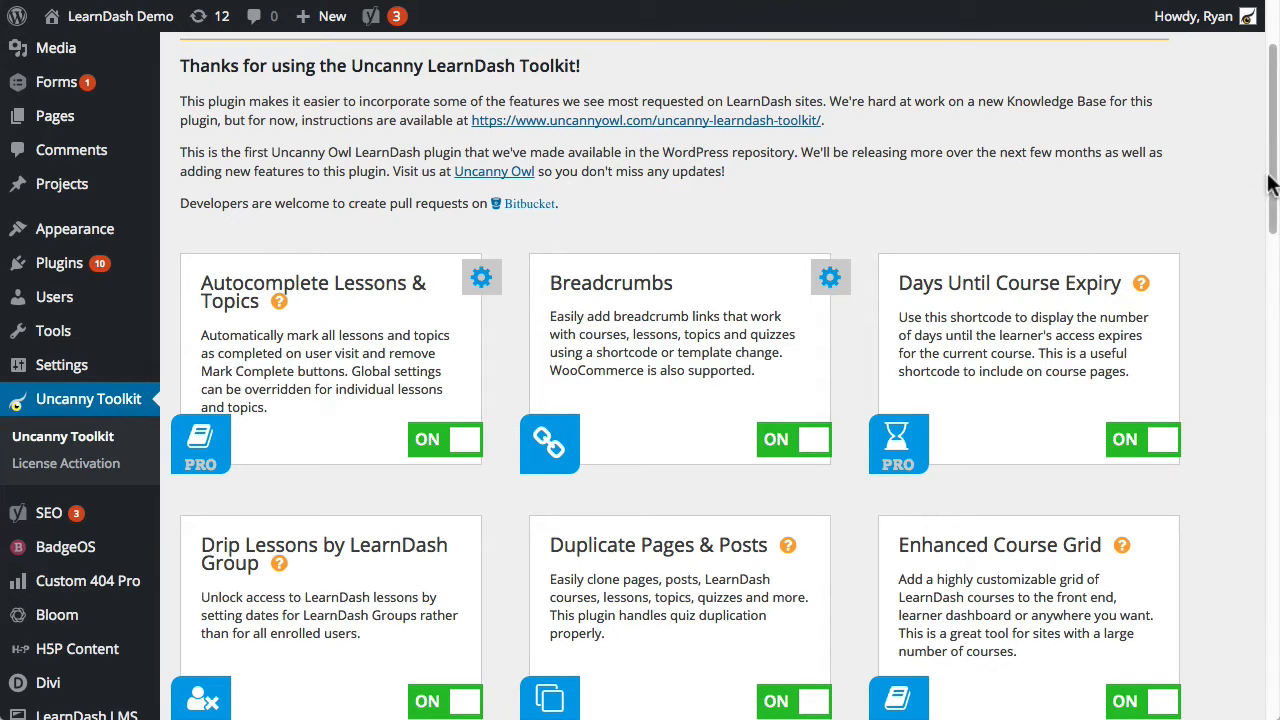
# Scroll down the module cards and open the Simple Course Timer settings popup
pyautogui.scroll(-3)
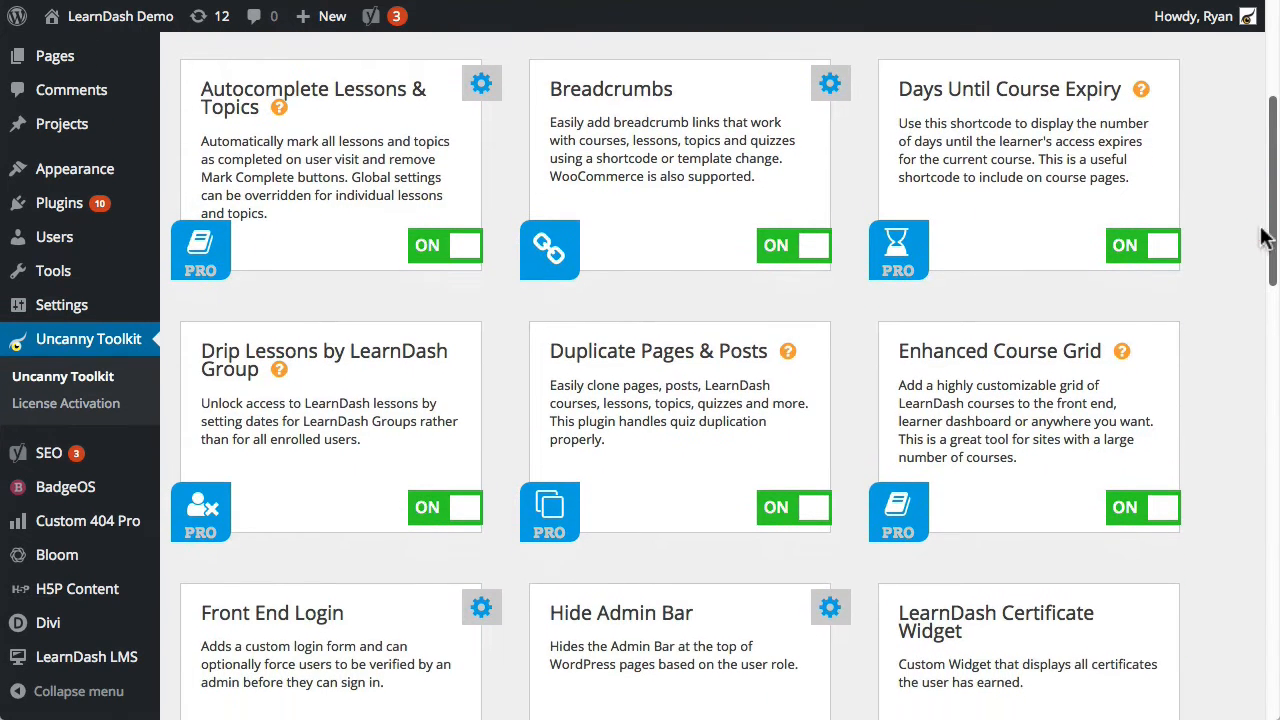
pyautogui.moveTo(495, 155)
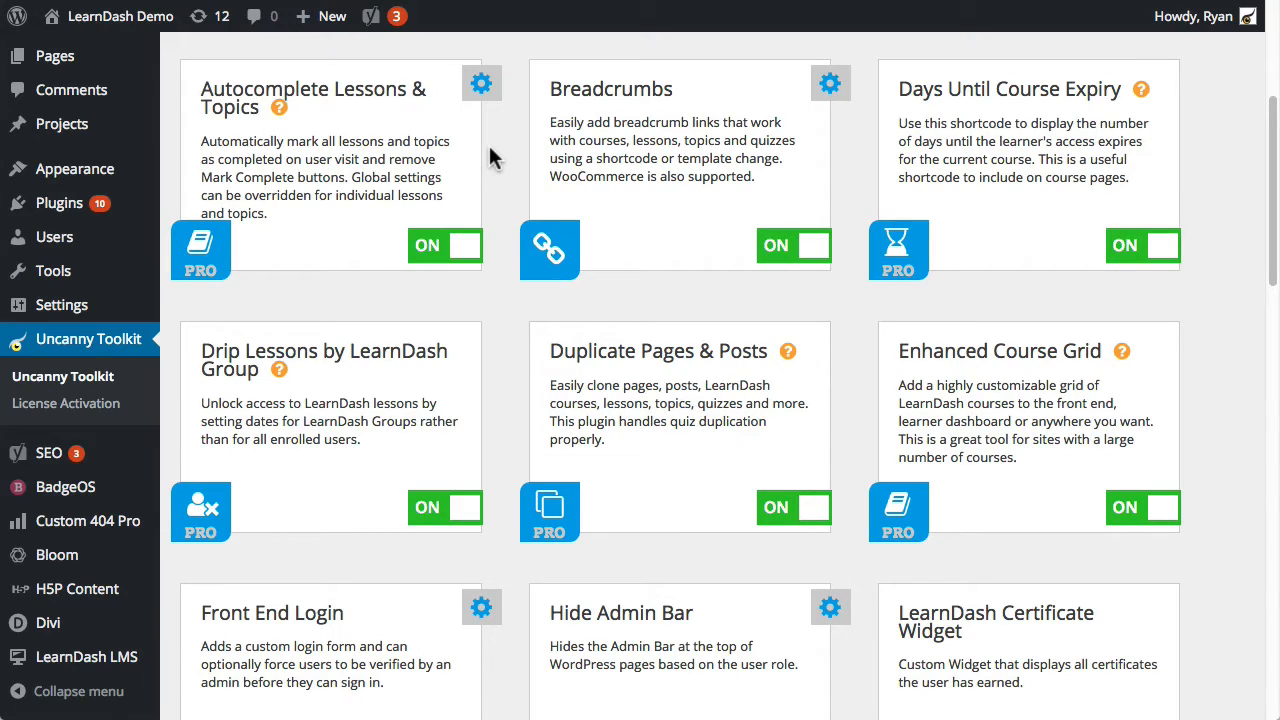
pyautogui.moveTo(256, 115)
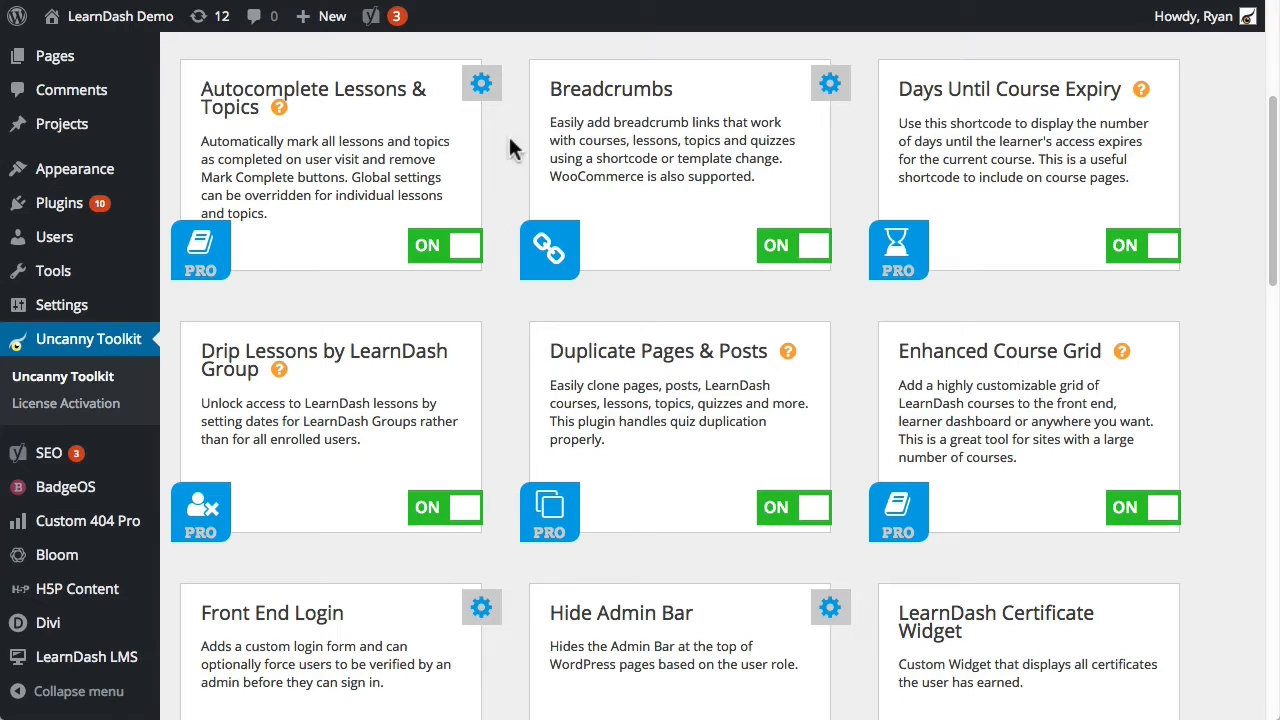
pyautogui.moveTo(1030, 90)
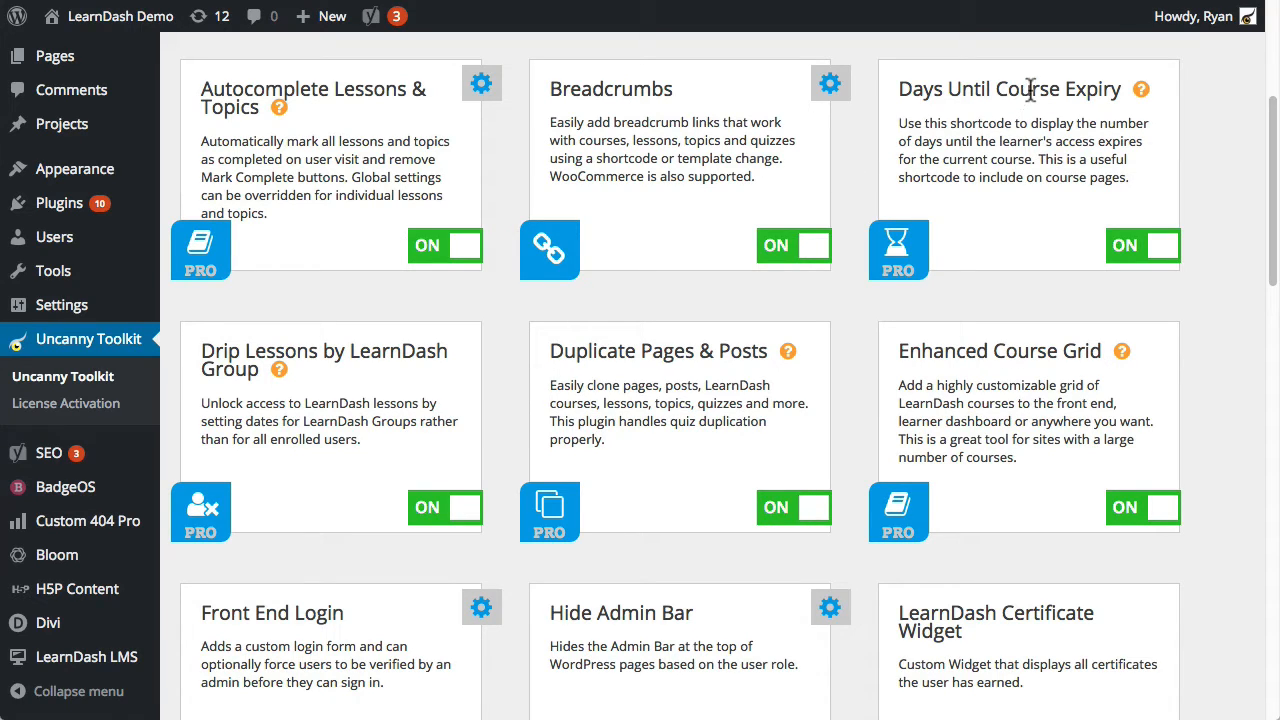
pyautogui.moveTo(1170, 147)
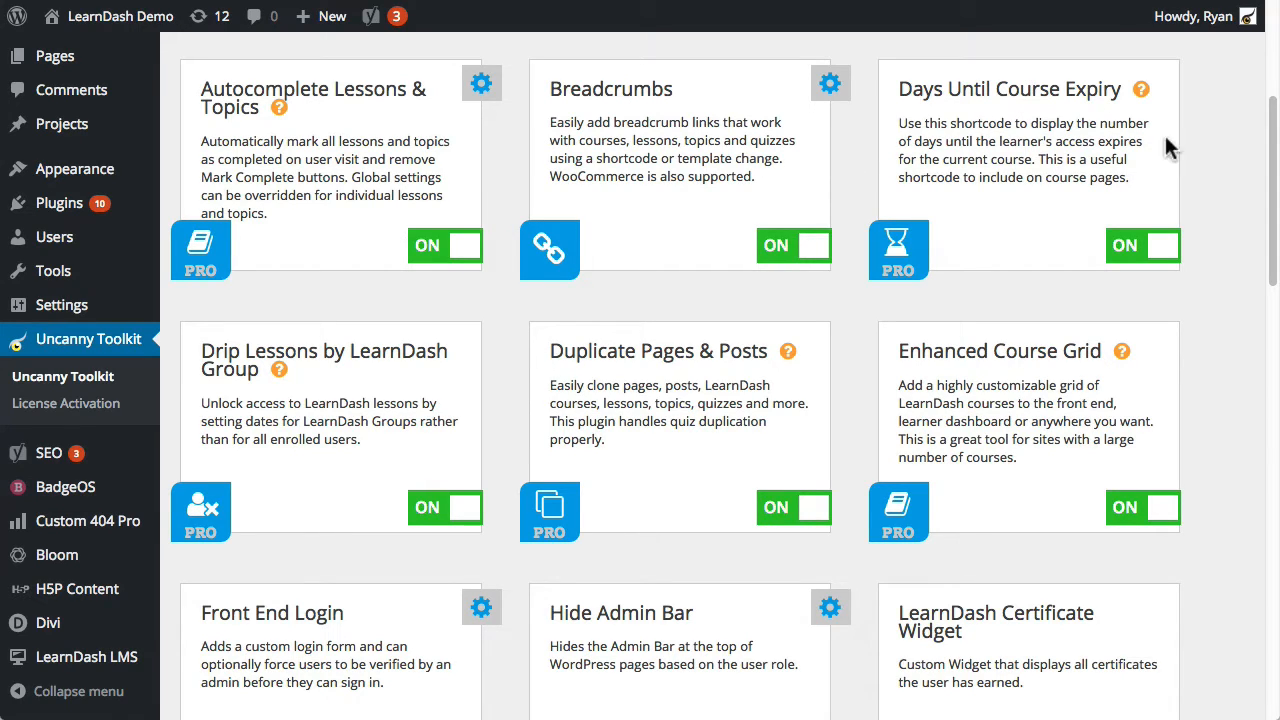
pyautogui.moveTo(427, 507)
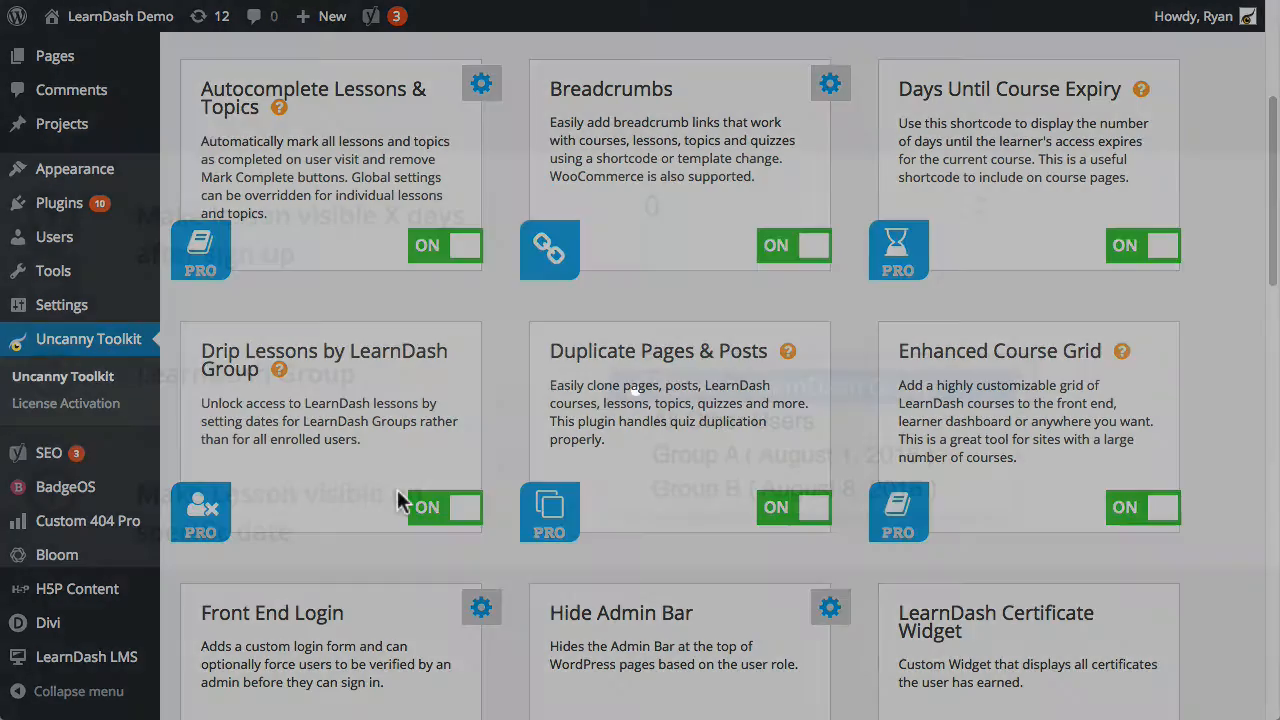
pyautogui.click(815, 381)
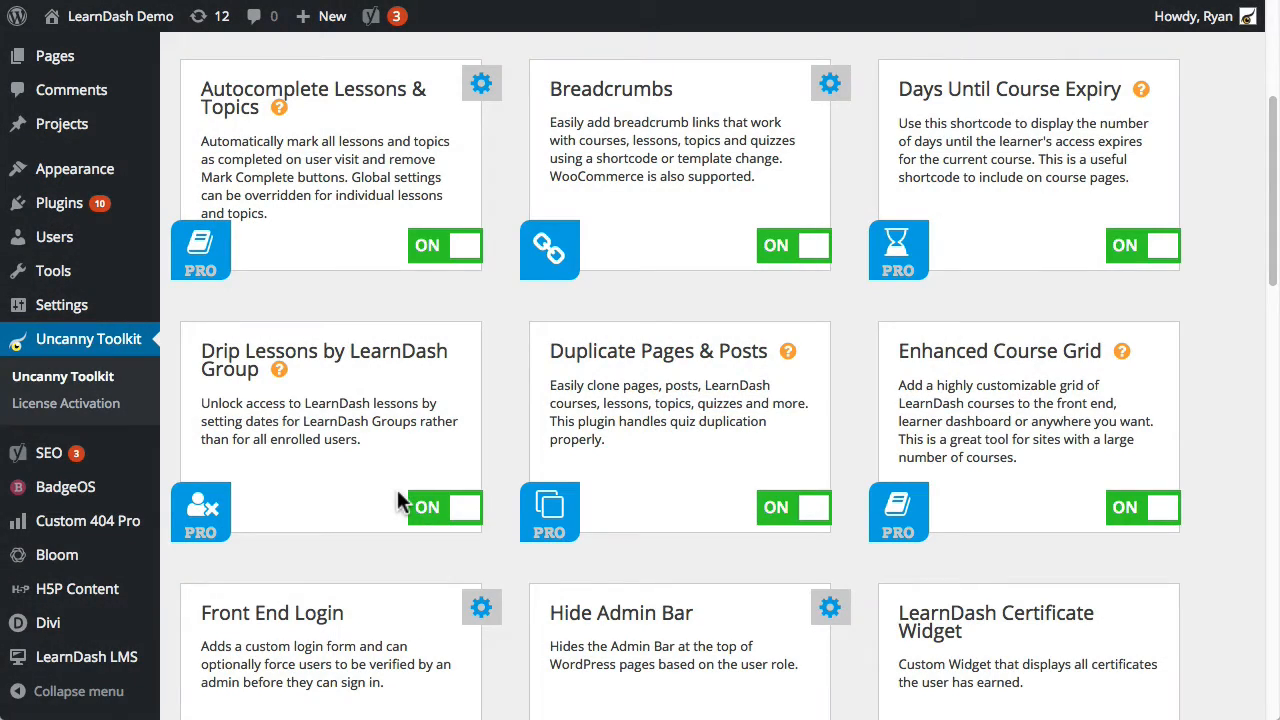
pyautogui.moveTo(665, 450)
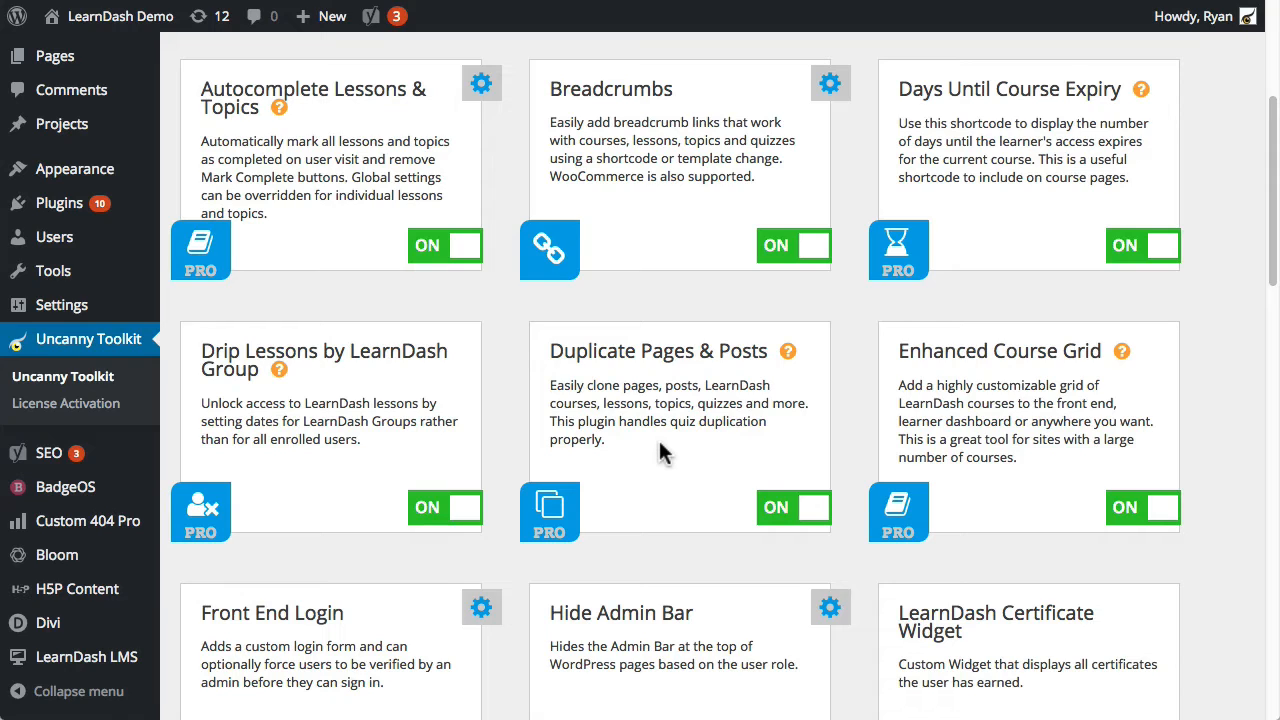
pyautogui.moveTo(1045, 357)
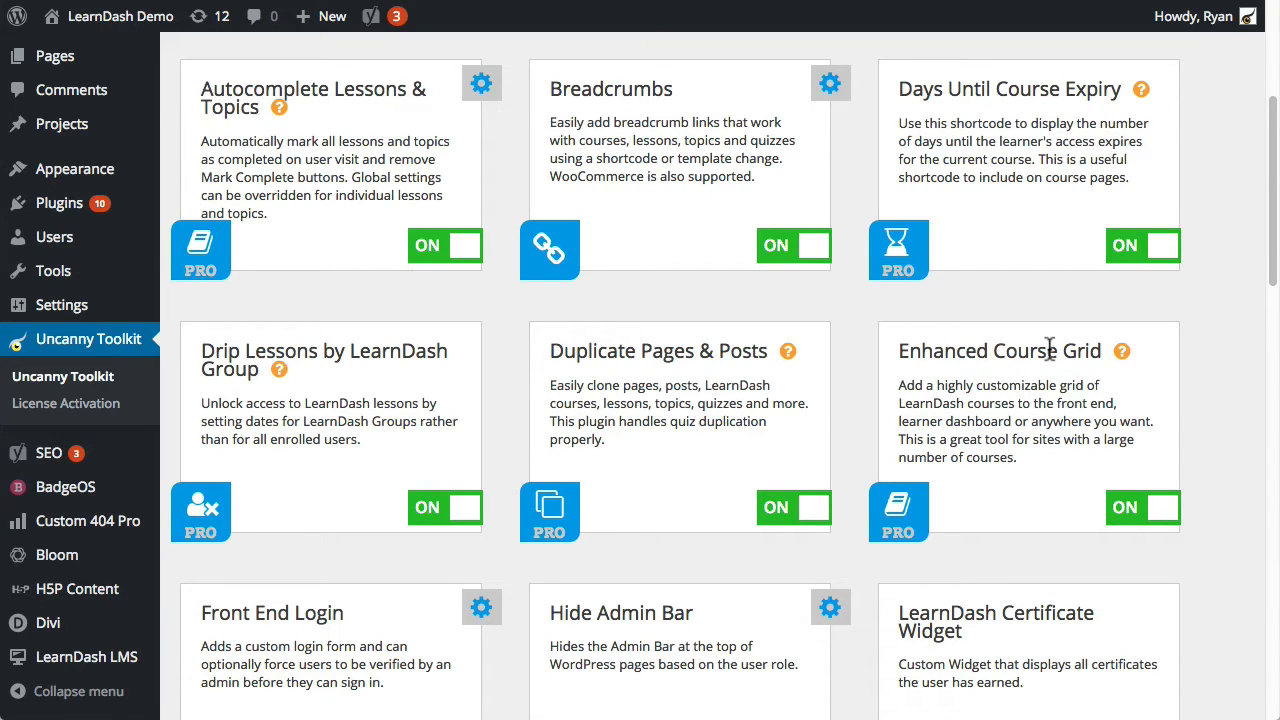
pyautogui.scroll(-3)
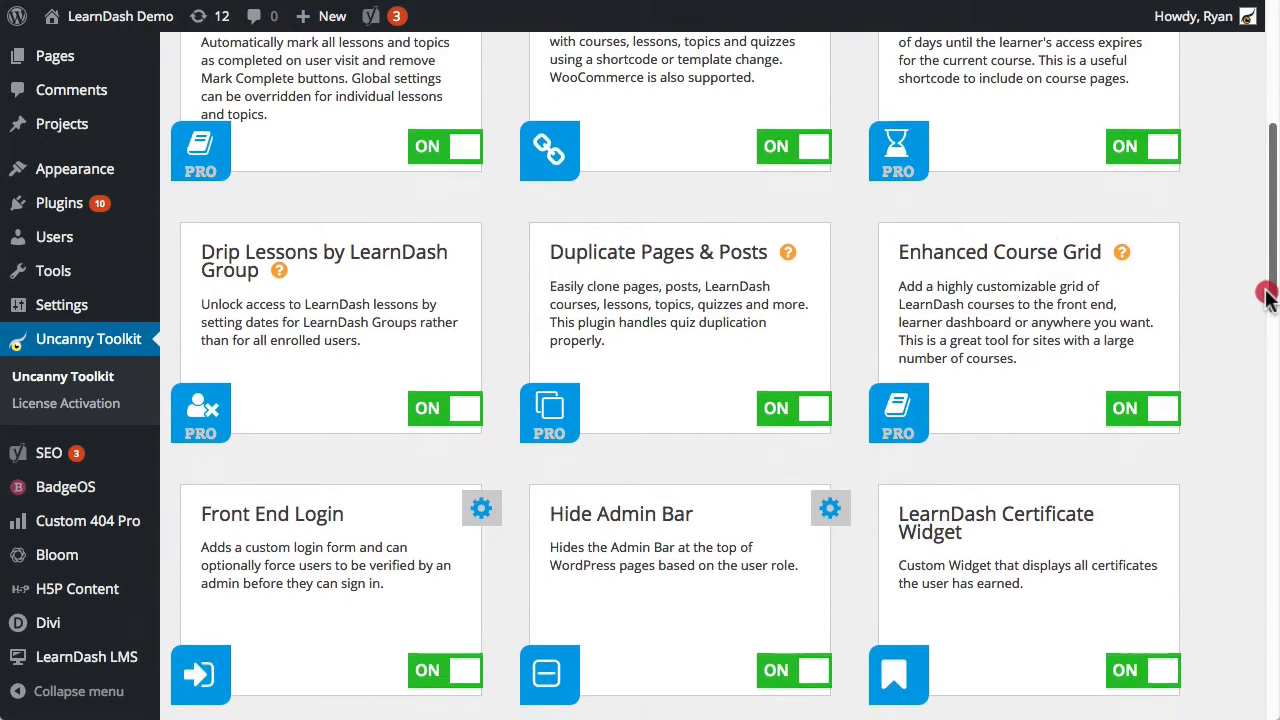
pyautogui.scroll(-3)
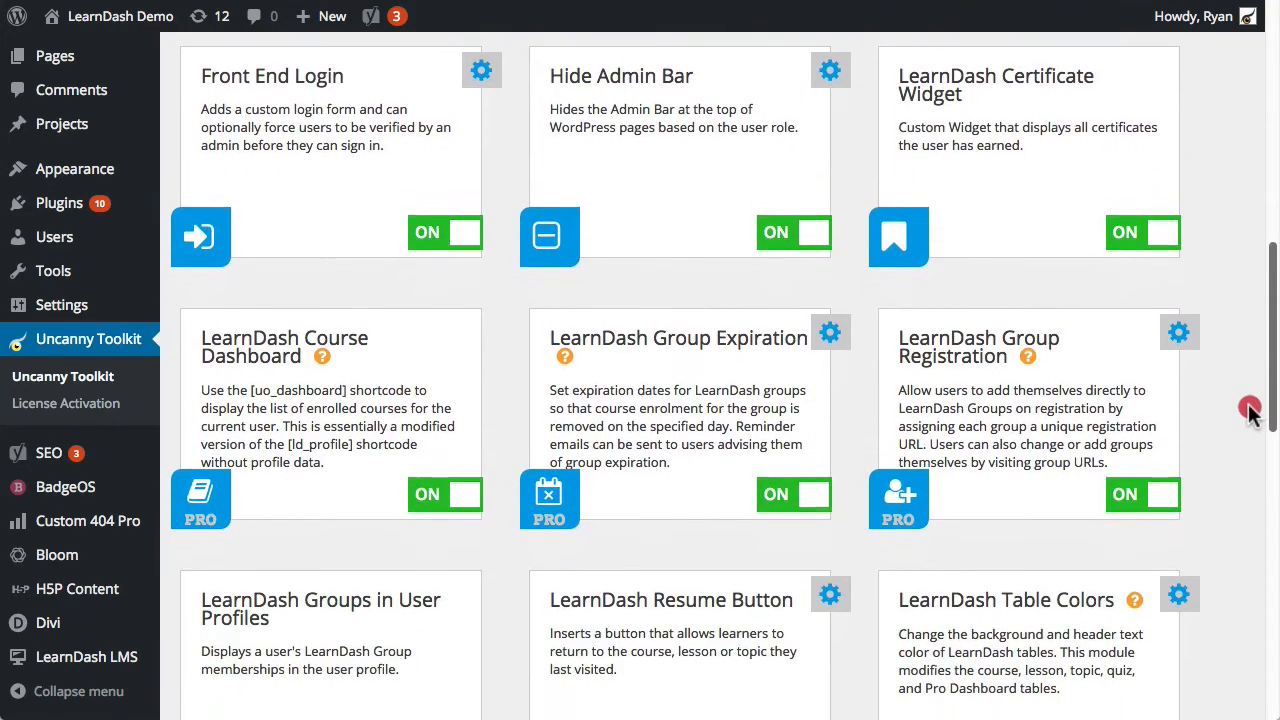
pyautogui.scroll(-3)
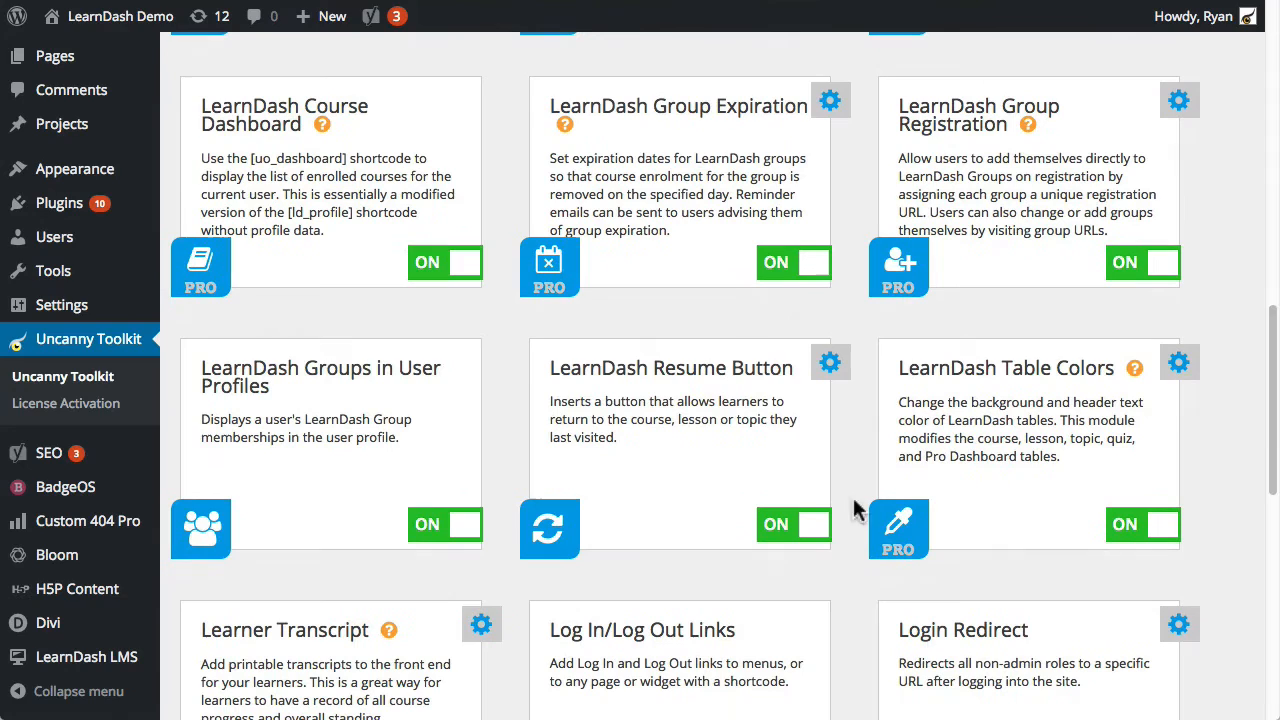
pyautogui.moveTo(305, 291)
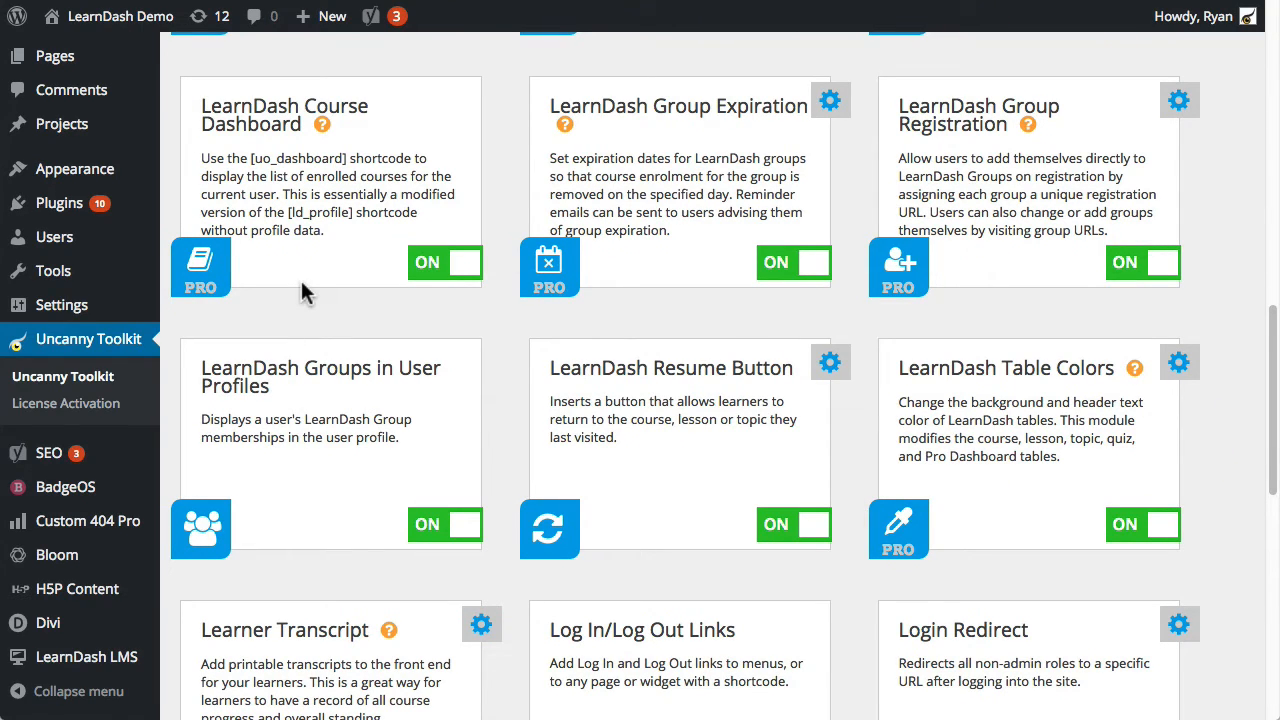
pyautogui.moveTo(640, 158)
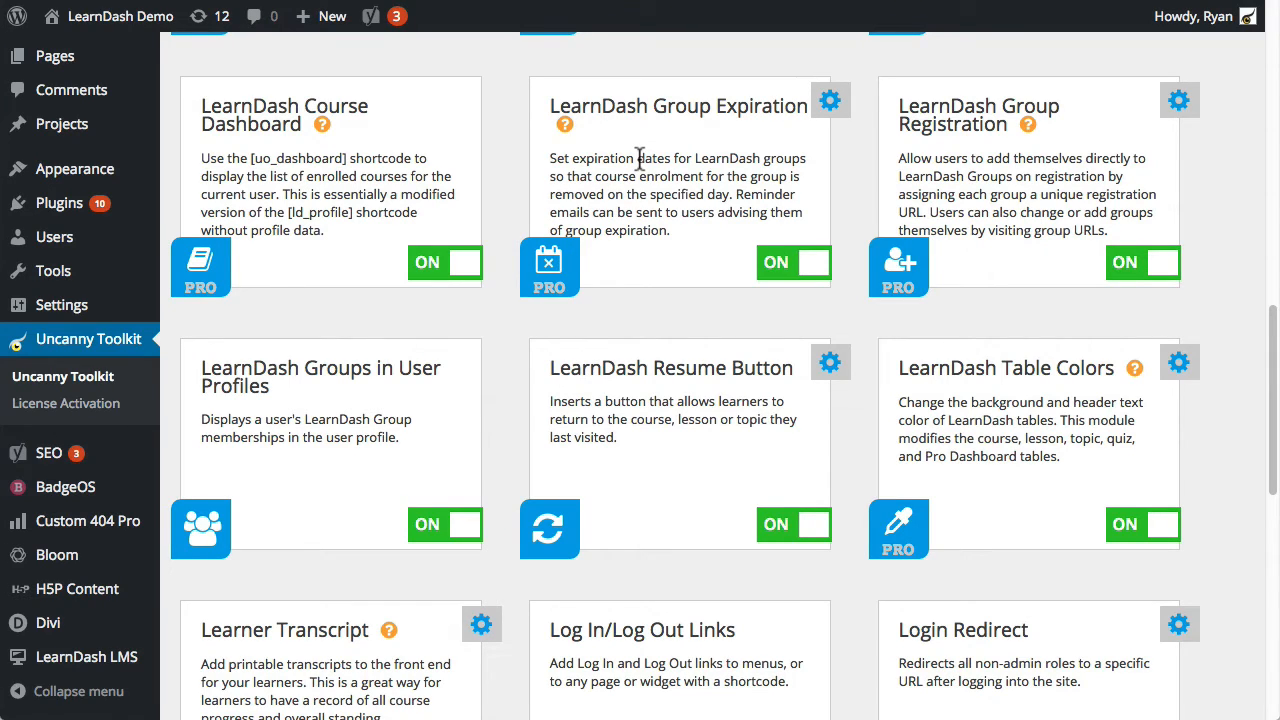
pyautogui.moveTo(672, 140)
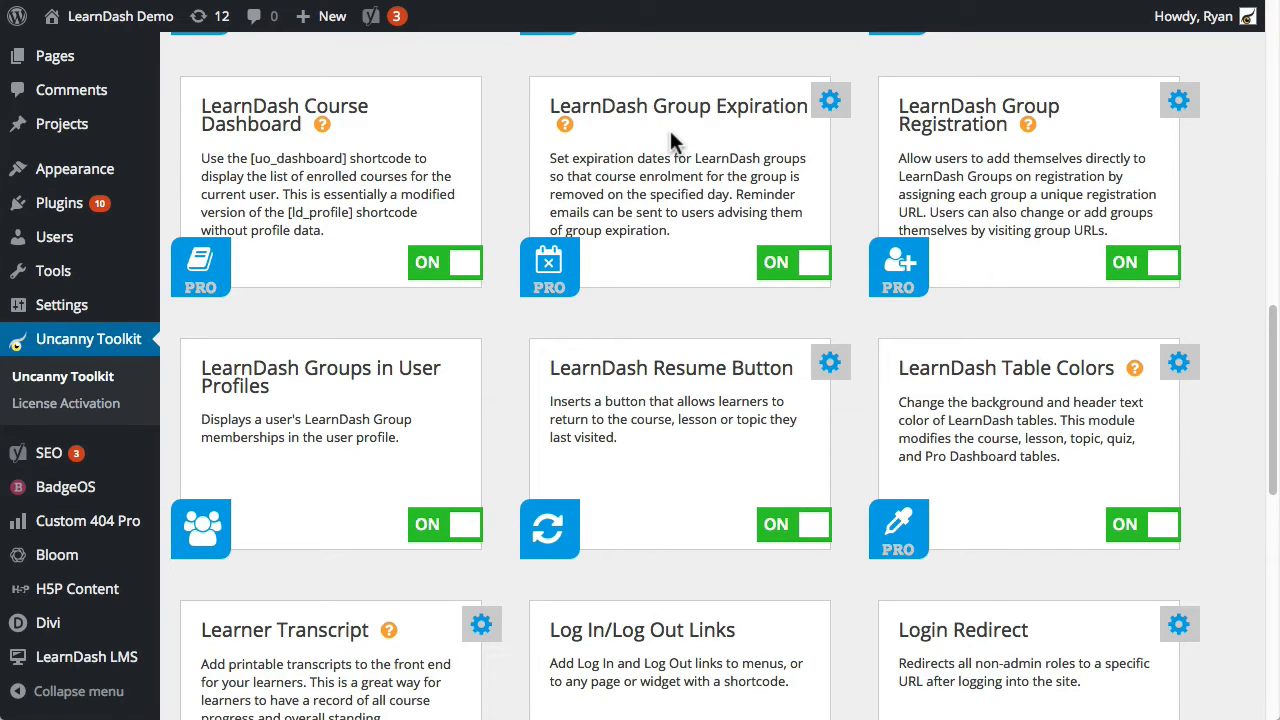
pyautogui.moveTo(865, 130)
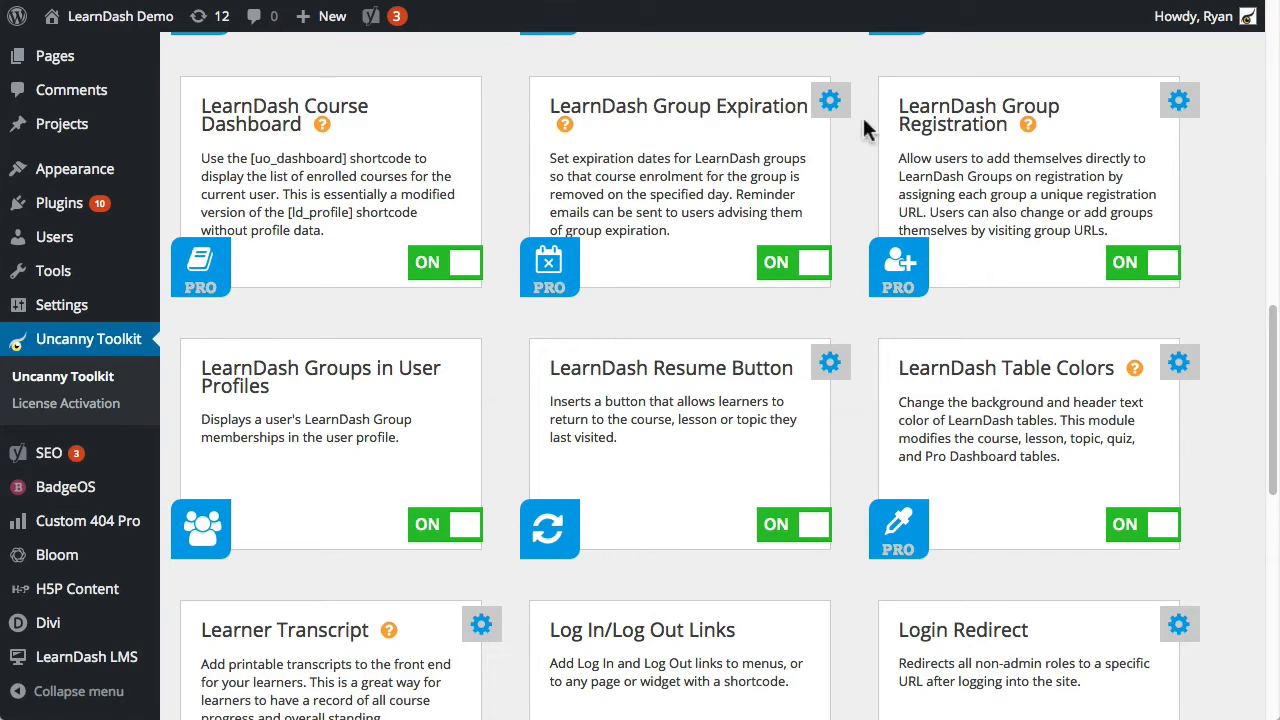
pyautogui.moveTo(940, 158)
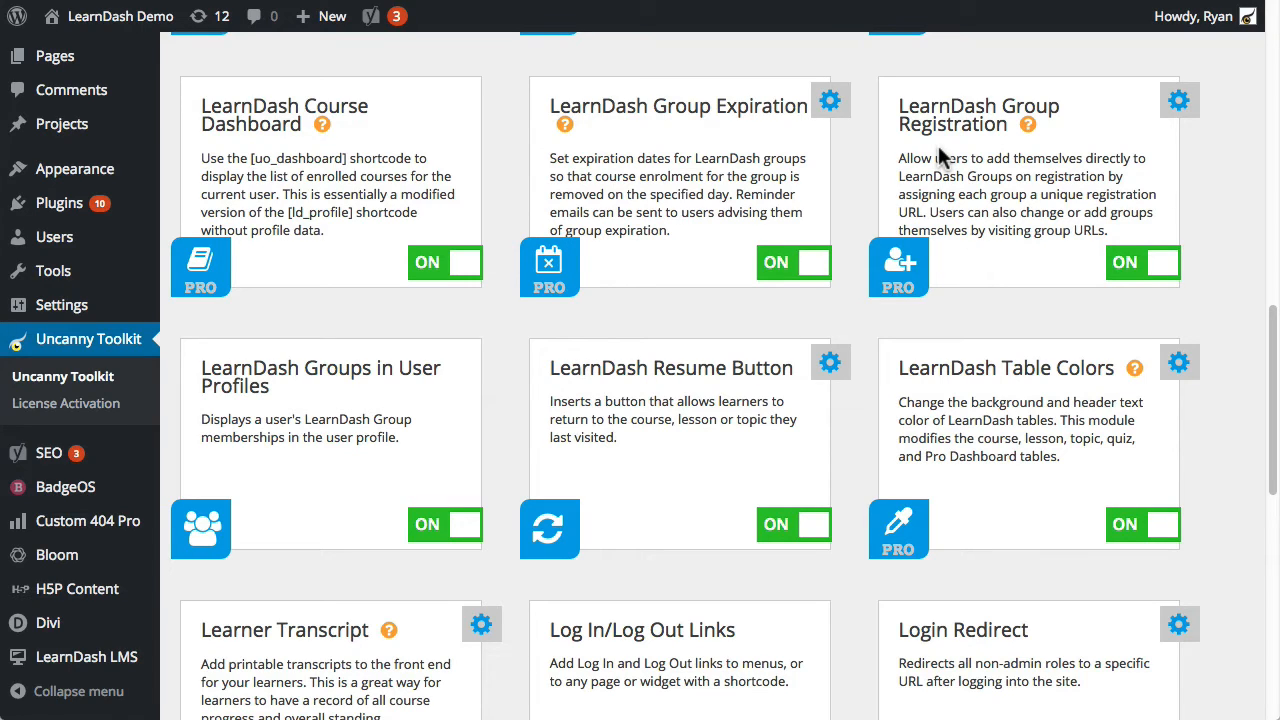
pyautogui.moveTo(1262, 262)
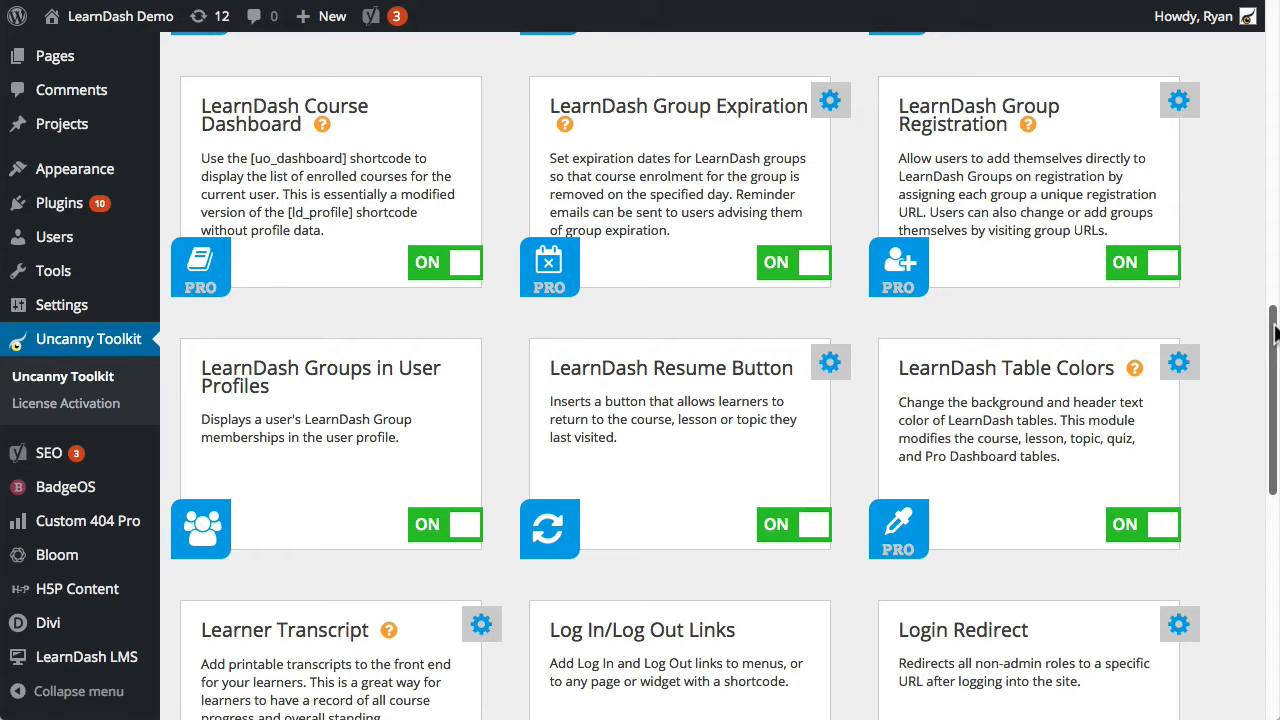
pyautogui.scroll(-3)
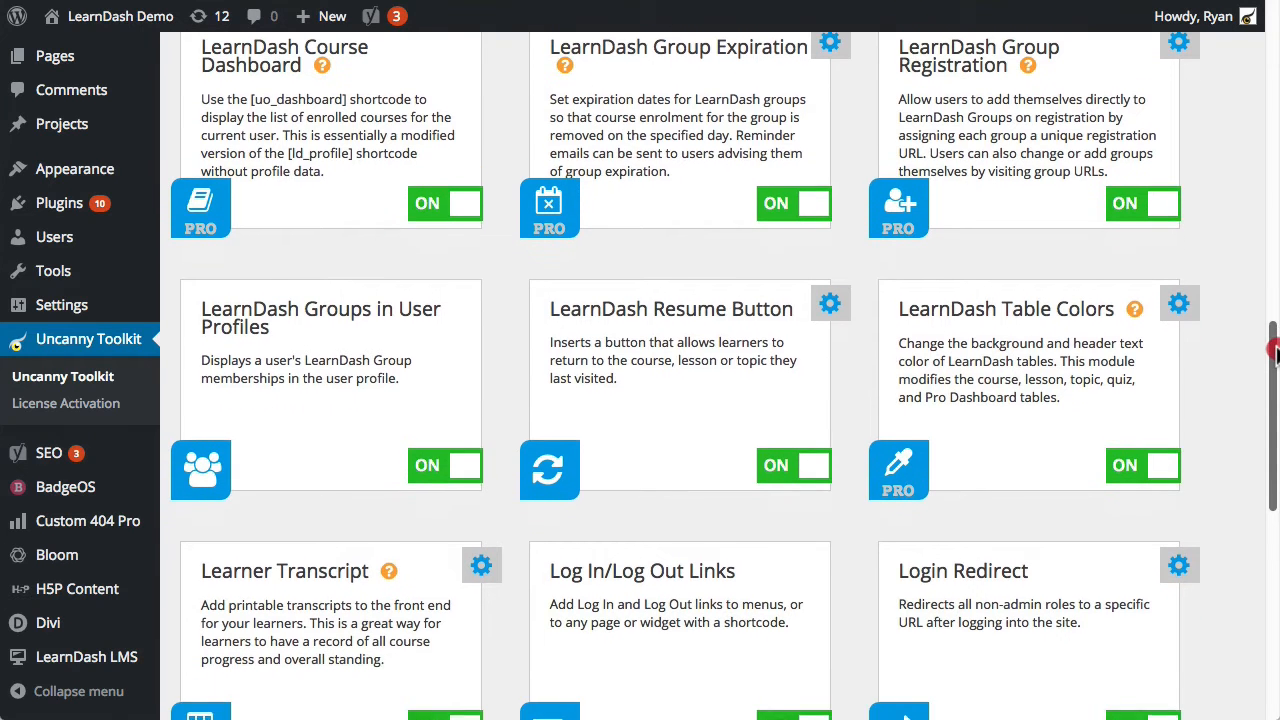
pyautogui.scroll(-3)
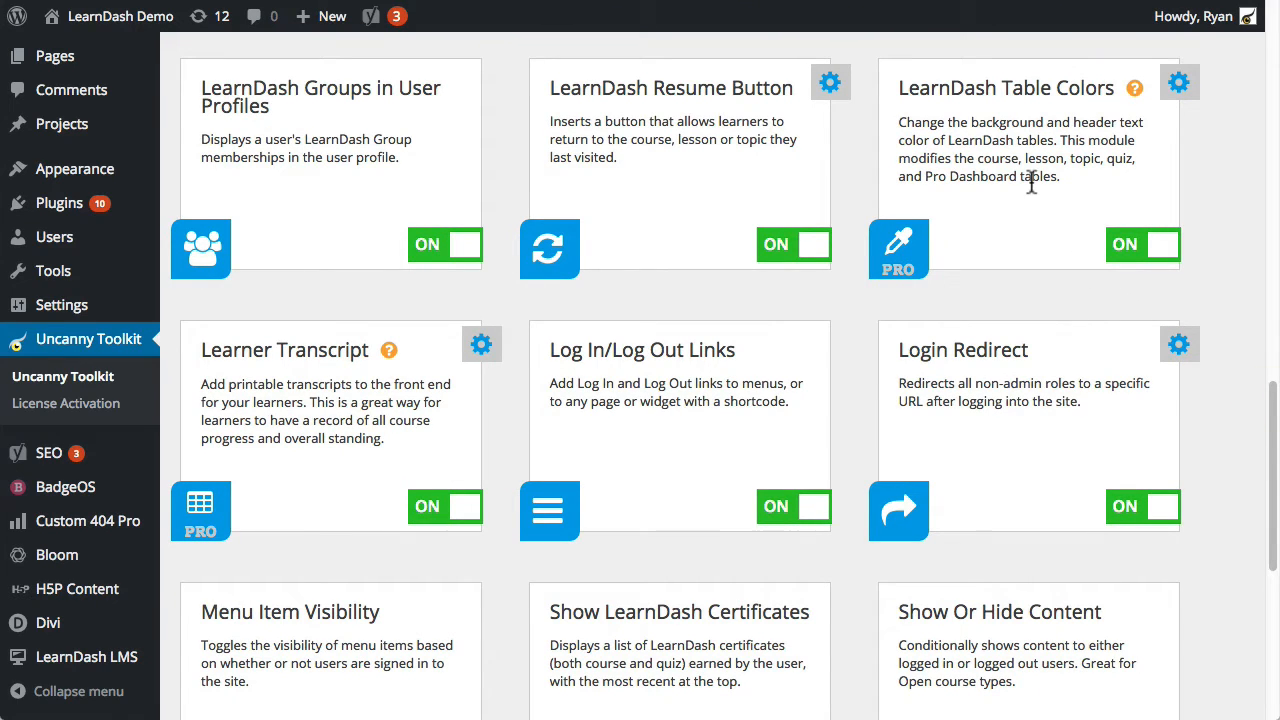
pyautogui.click(1178, 82)
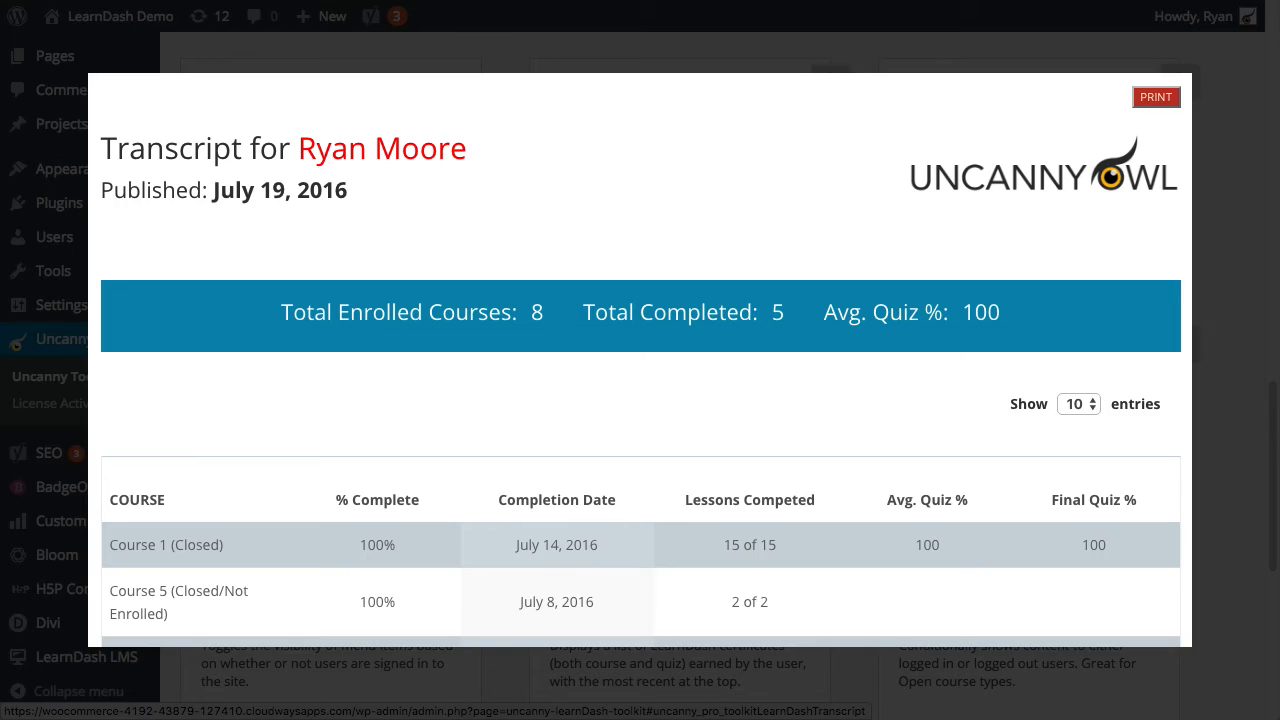
pyautogui.moveTo(1272, 430)
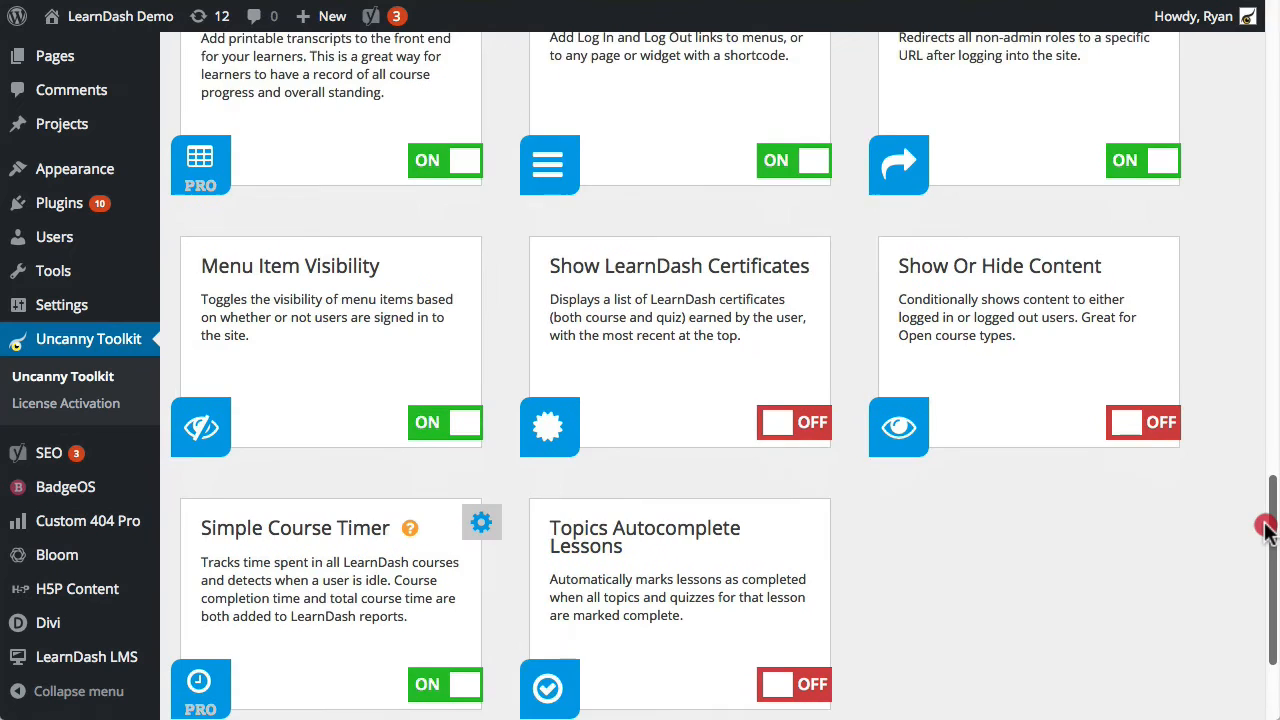
pyautogui.scroll(-3)
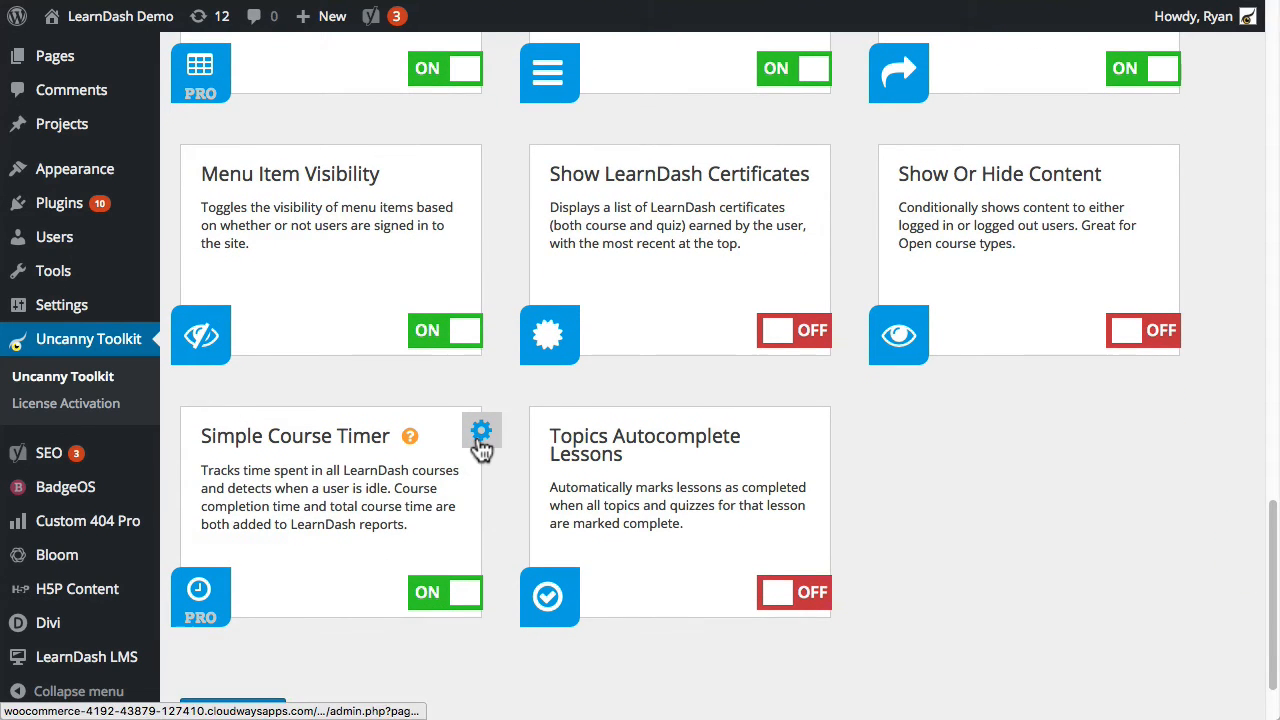
pyautogui.click(481, 432)
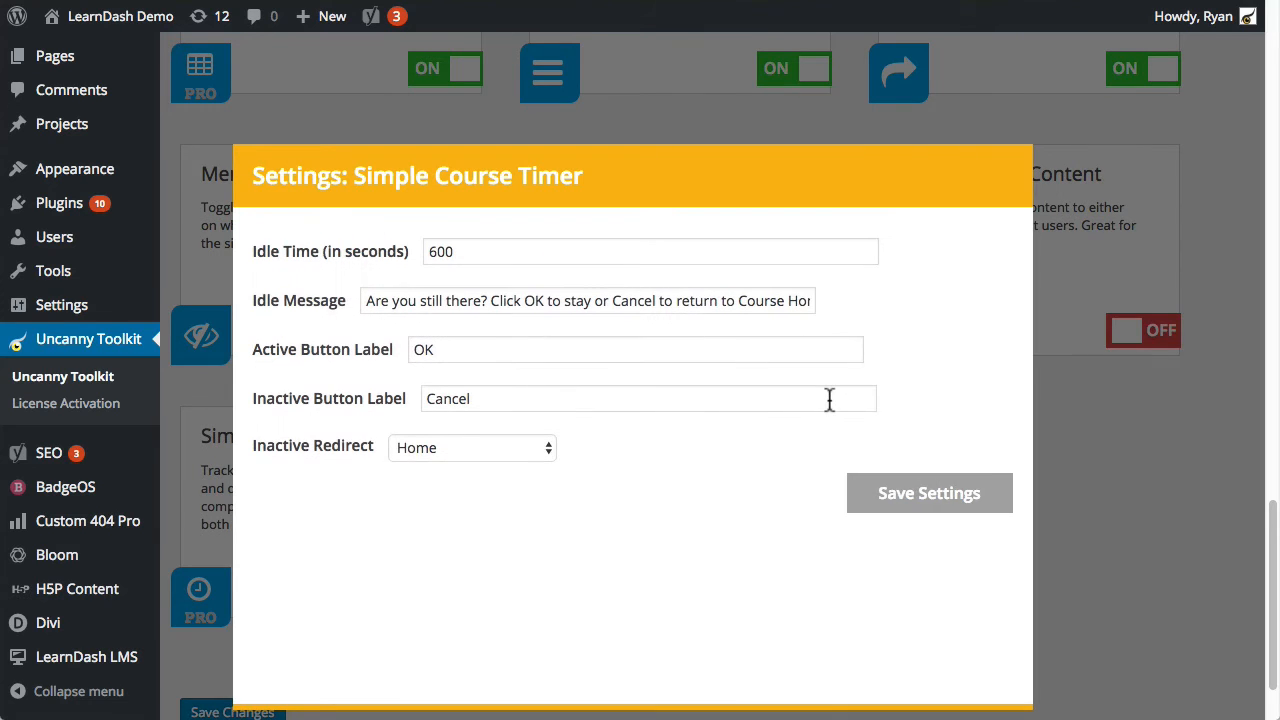
pyautogui.moveTo(1188, 472)
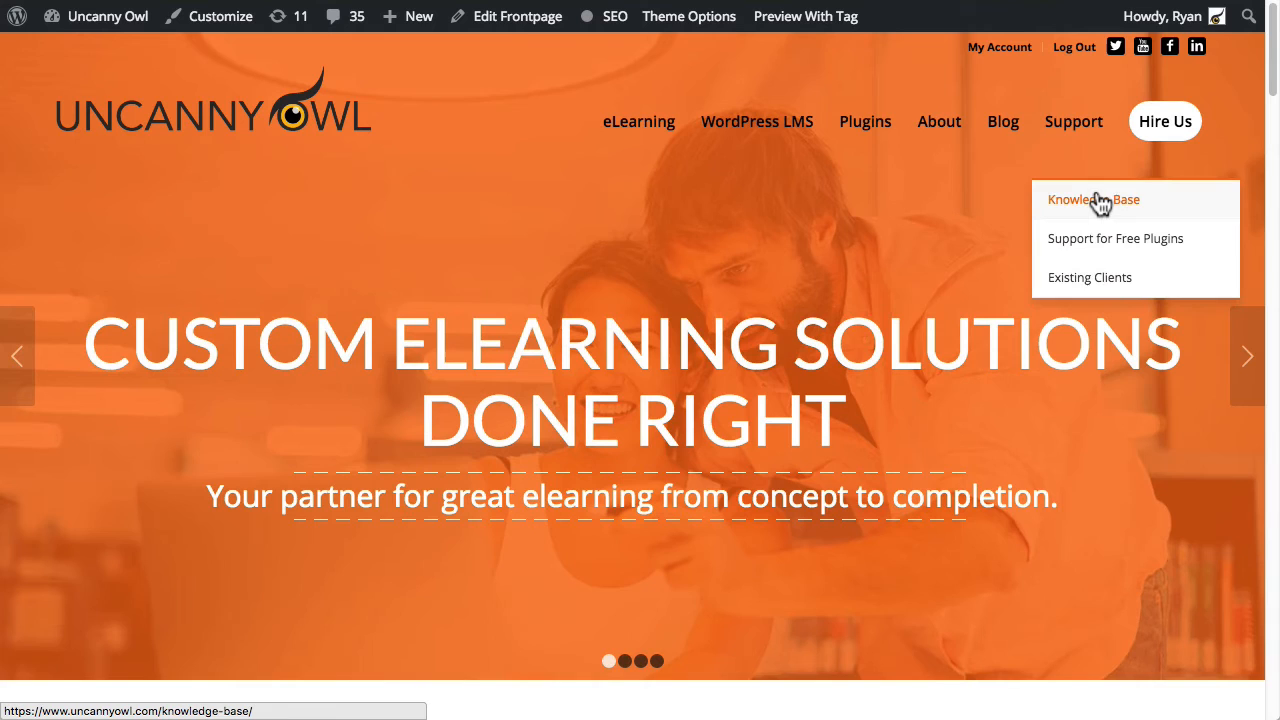
# Go to Support > Knowledge Base and open the Uncanny LearnDash Toolkit Pro category
pyautogui.click(1092, 199)
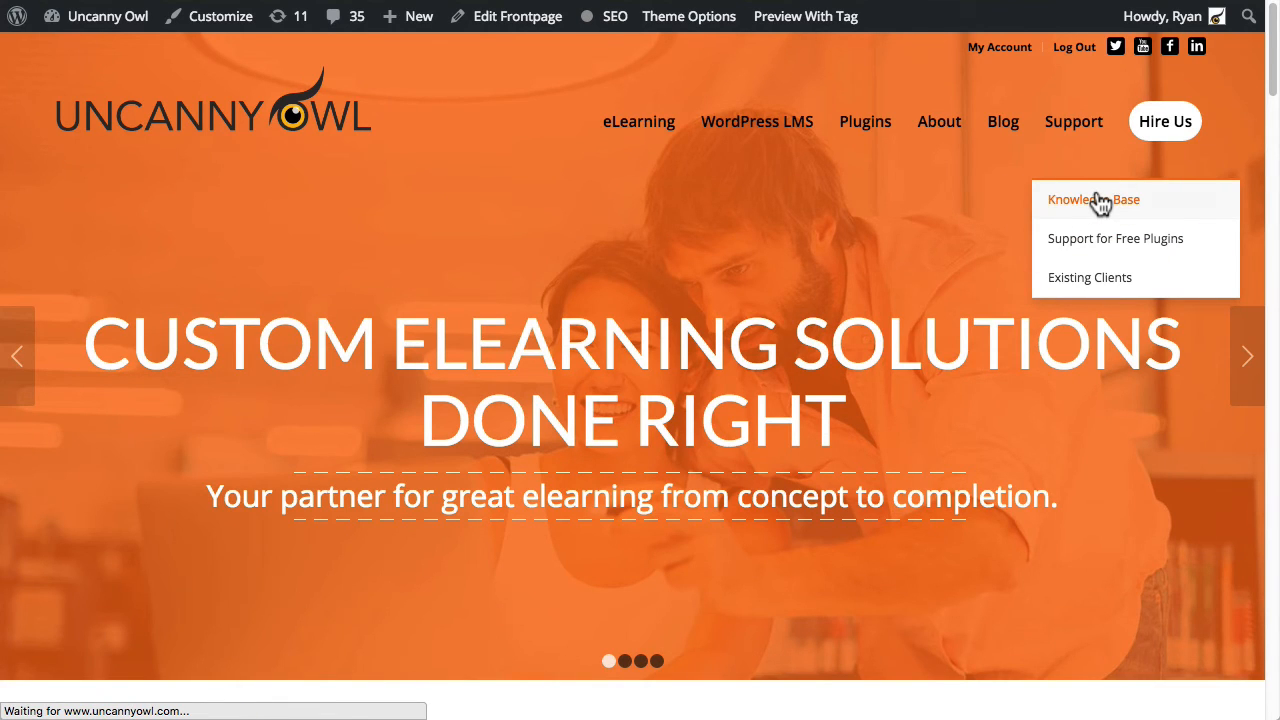
pyautogui.click(1093, 199)
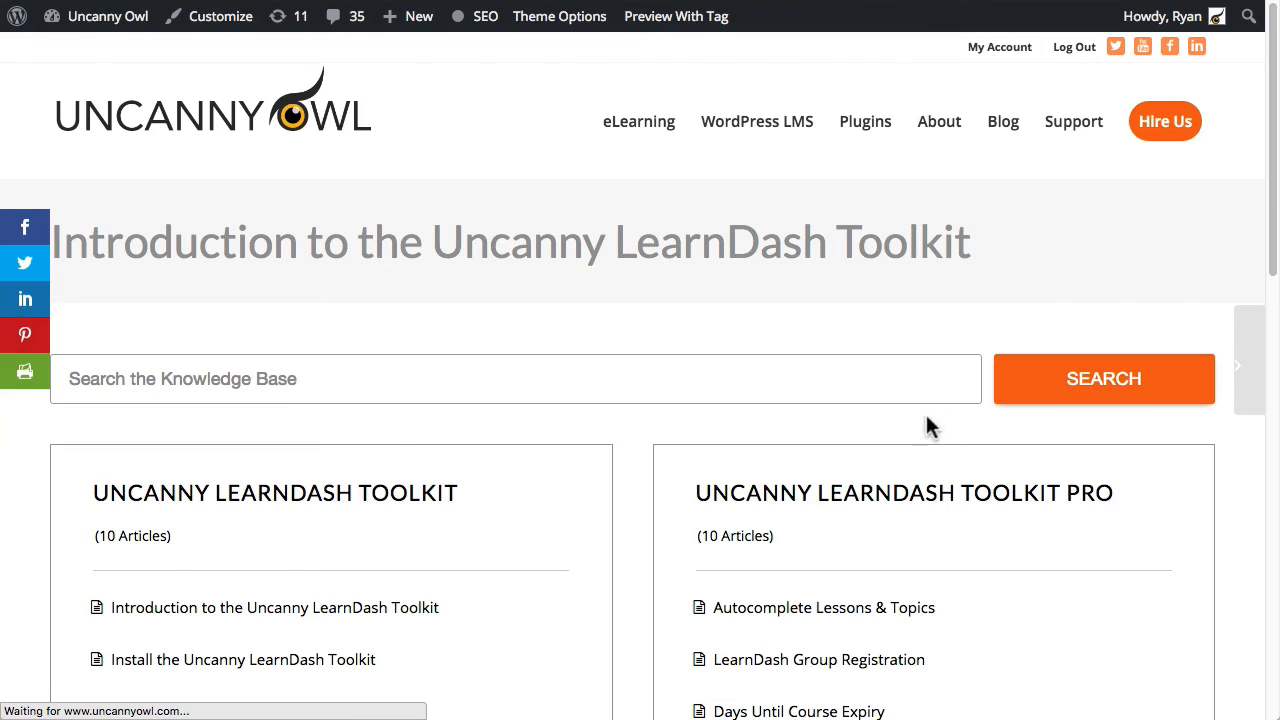
pyautogui.click(822, 607)
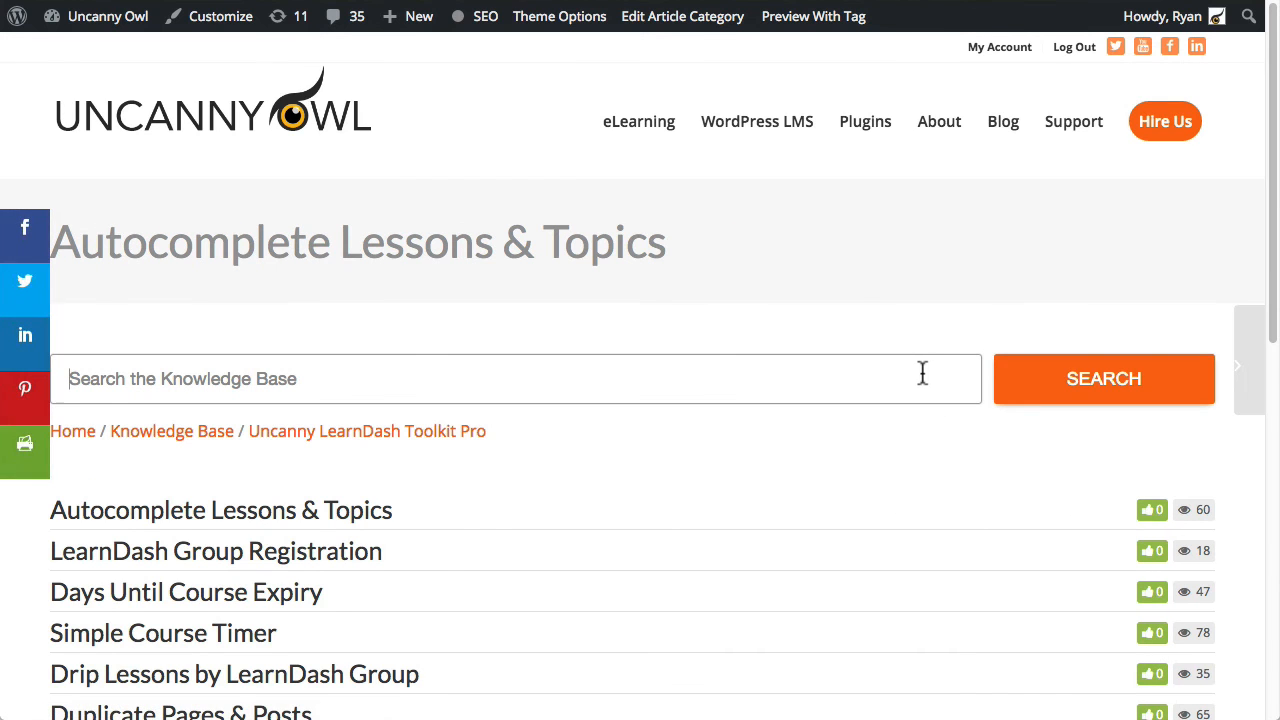